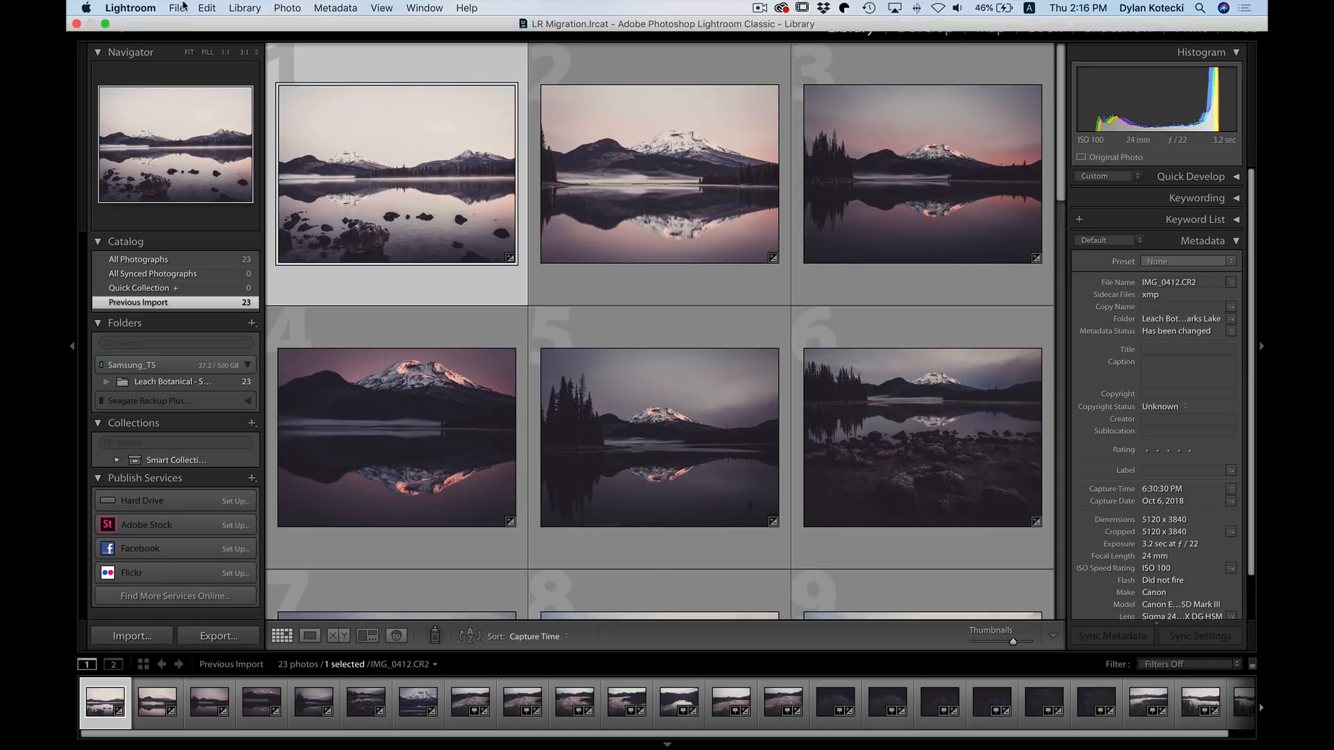
Start the Migrate Catalog to ON1 Photo command from File > Plug-in Extras.
click(177, 9)
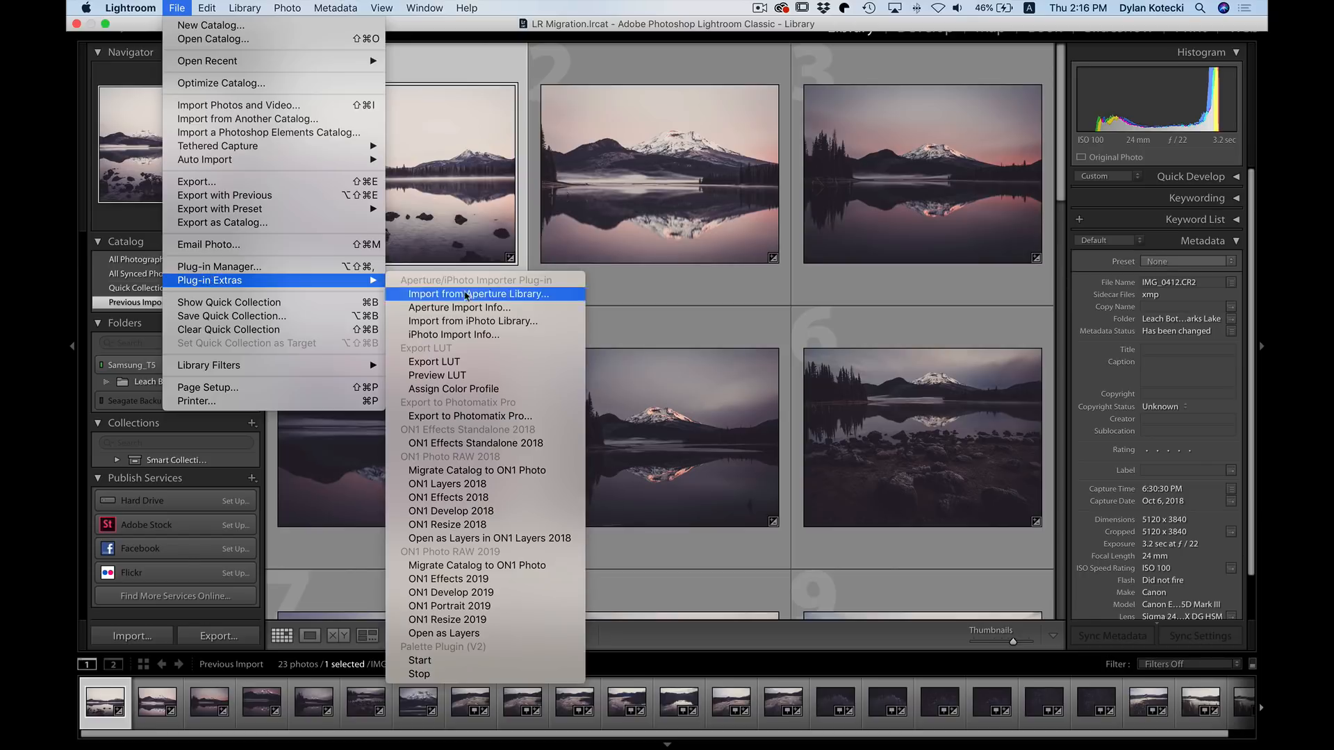
mouse_move(476, 565)
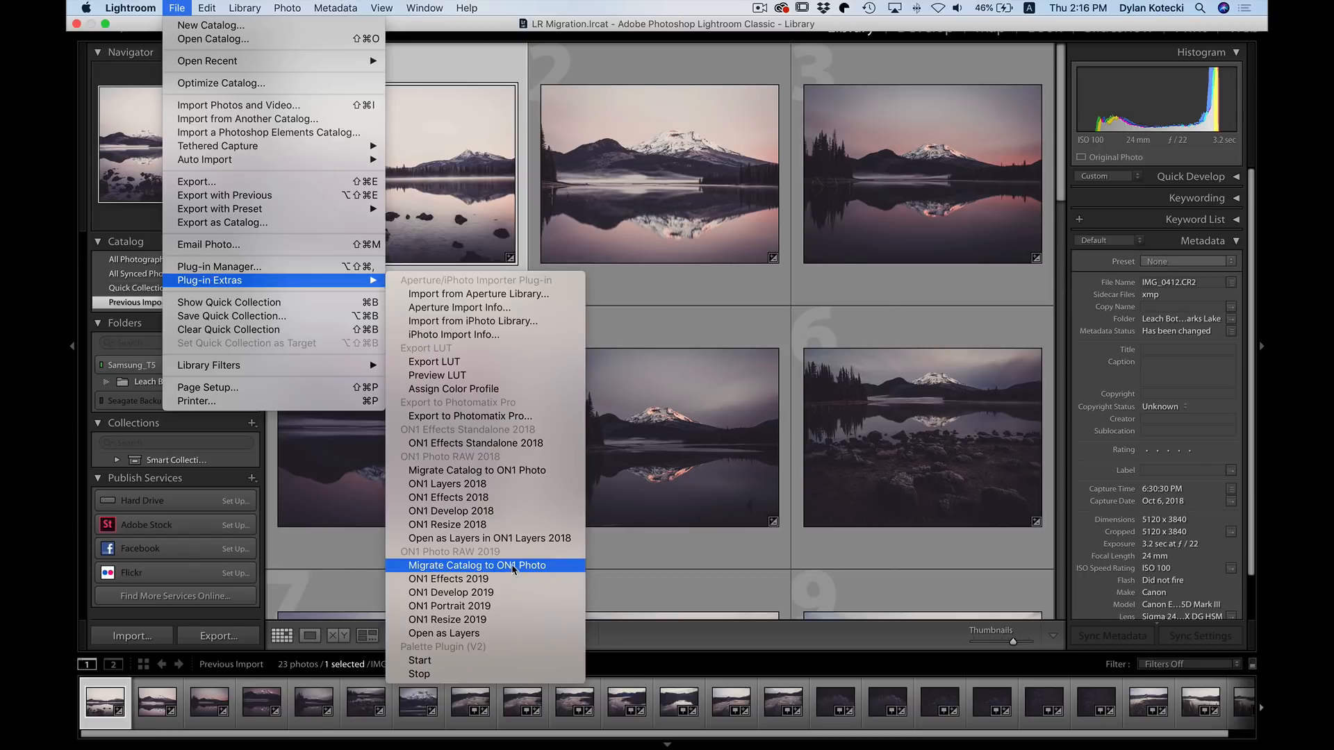
click(476, 566)
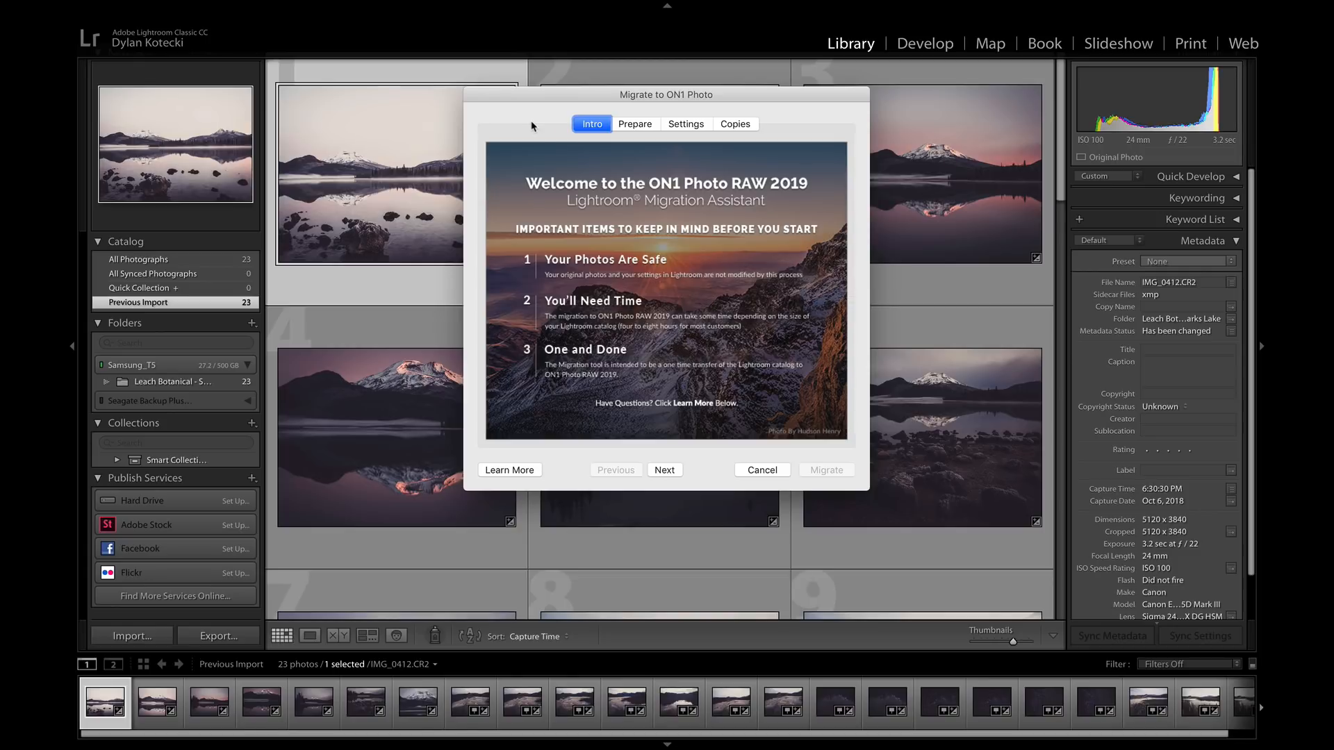
mouse_move(723, 262)
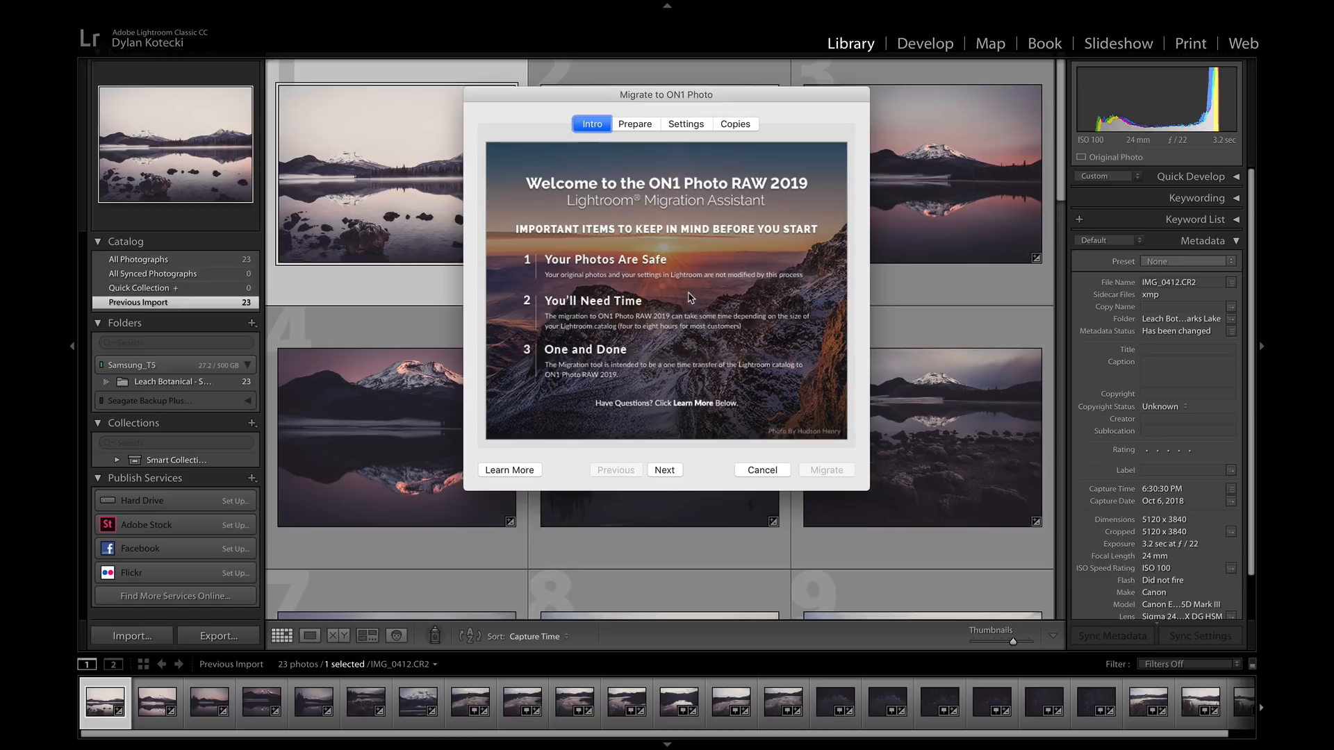
mouse_move(670, 346)
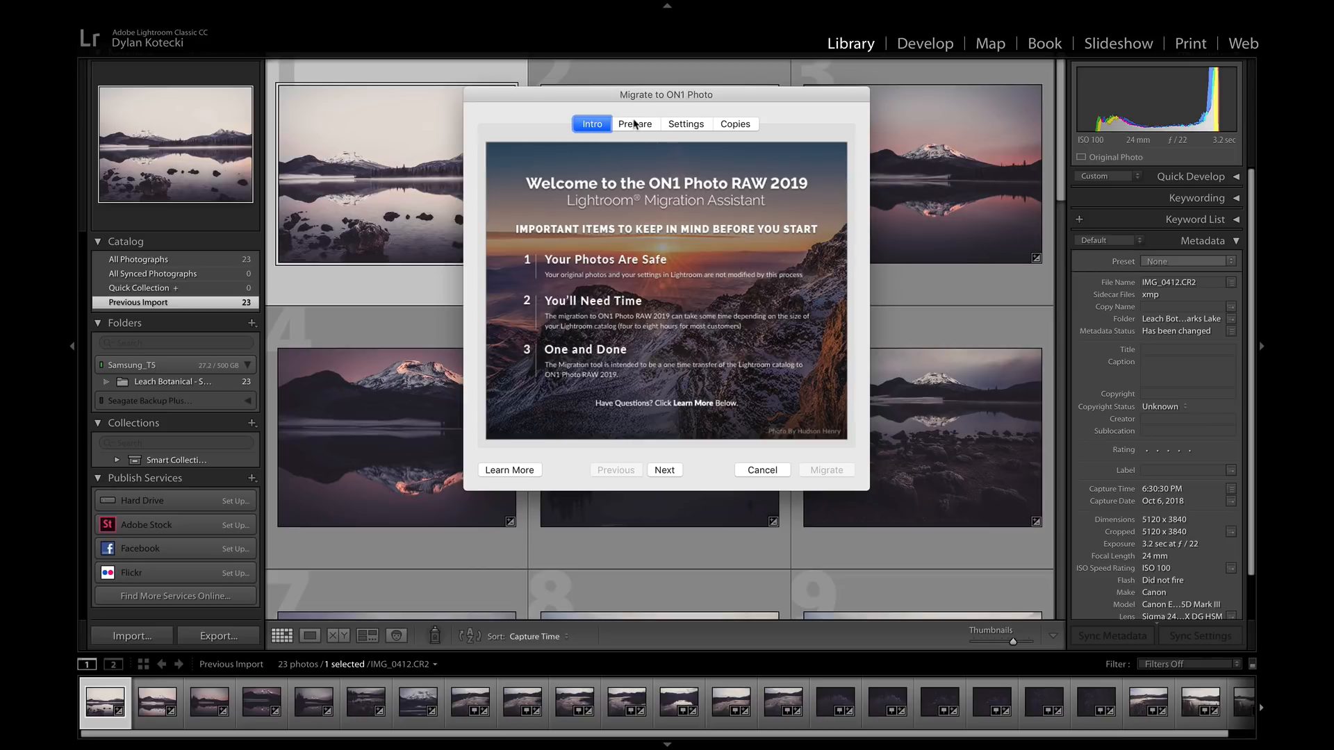
Review the Prepare notes, then enable Migrate Lightroom Develop Adjustments with collections left off.
click(635, 123)
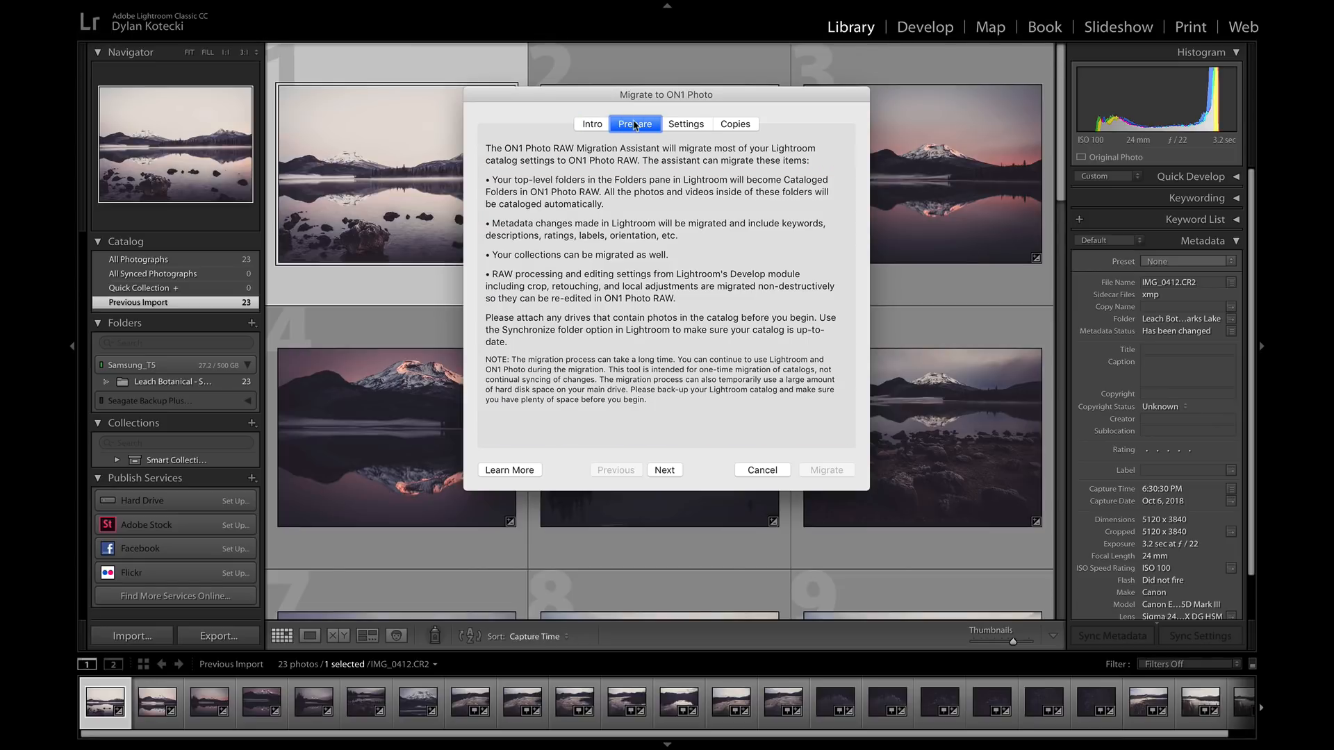
mouse_move(685, 126)
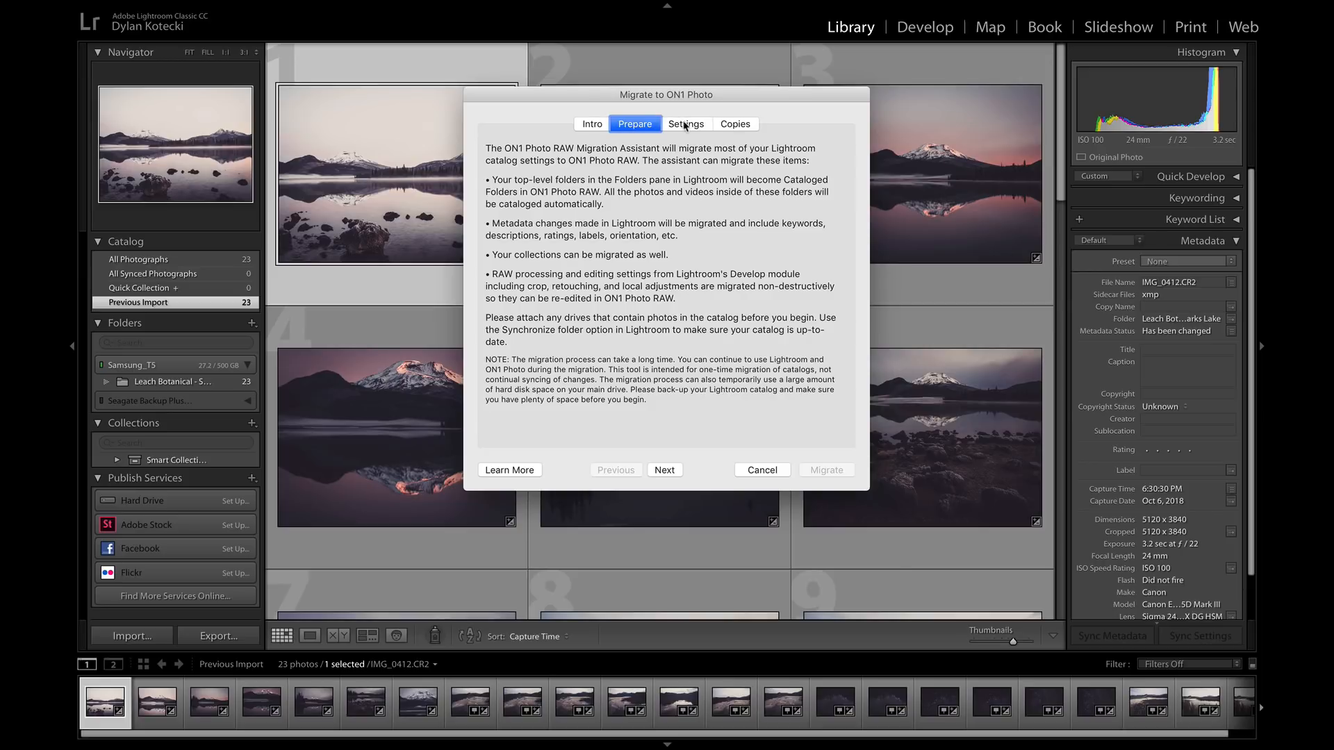
click(685, 124)
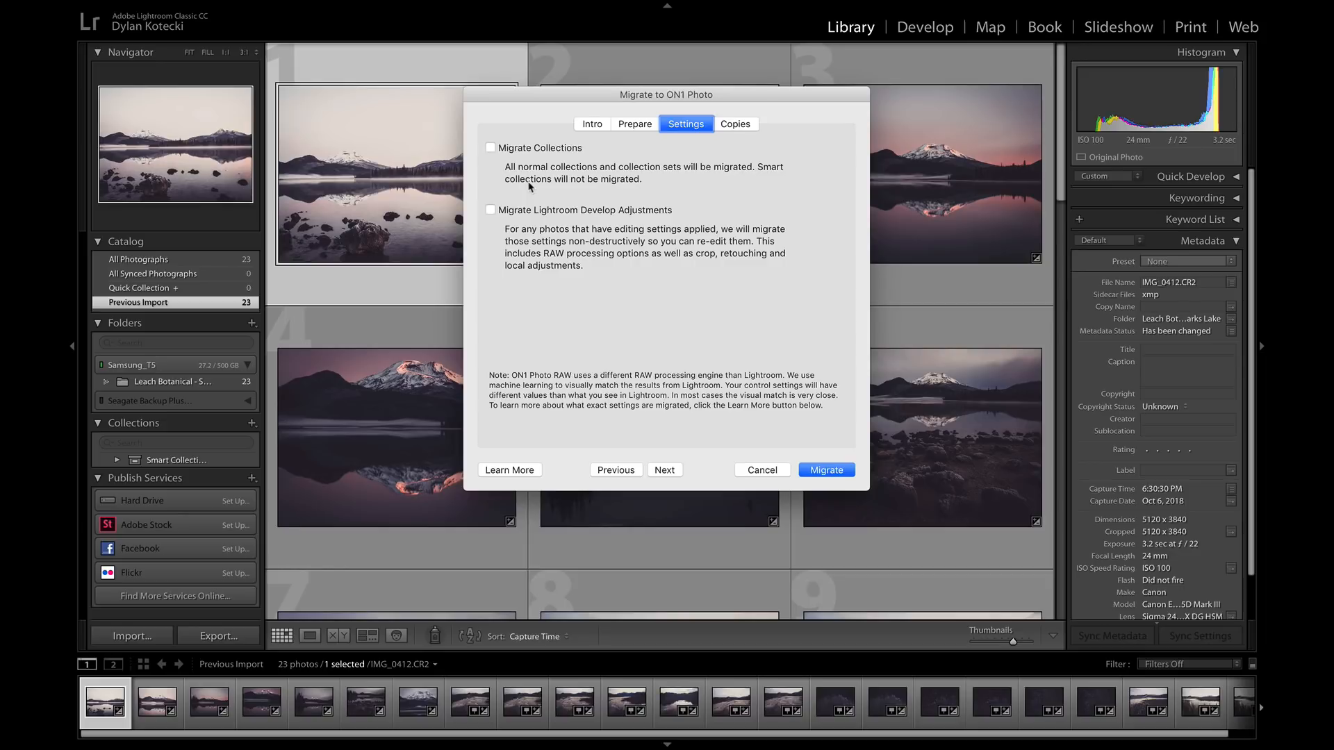
click(491, 209)
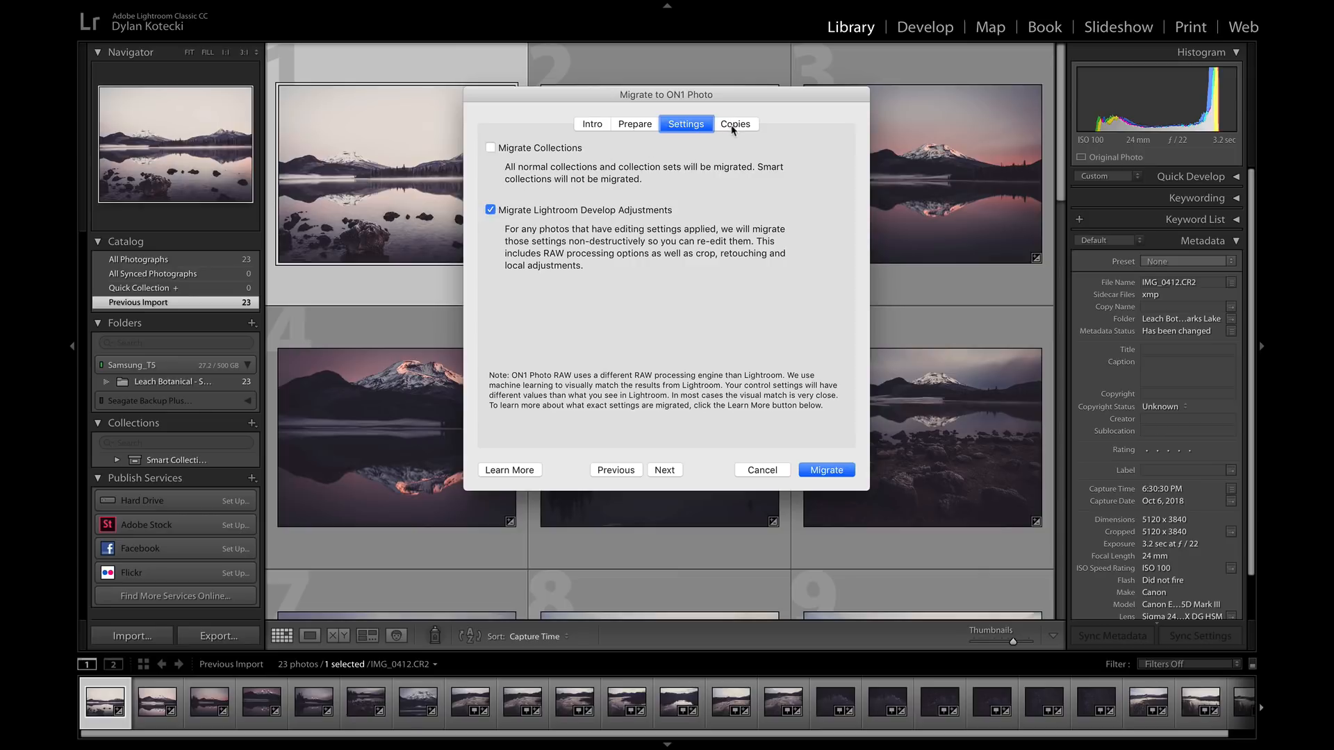
Show the Copies page, leaving 'Create copies of photos with Lightroom Adjustments' unchecked.
click(735, 123)
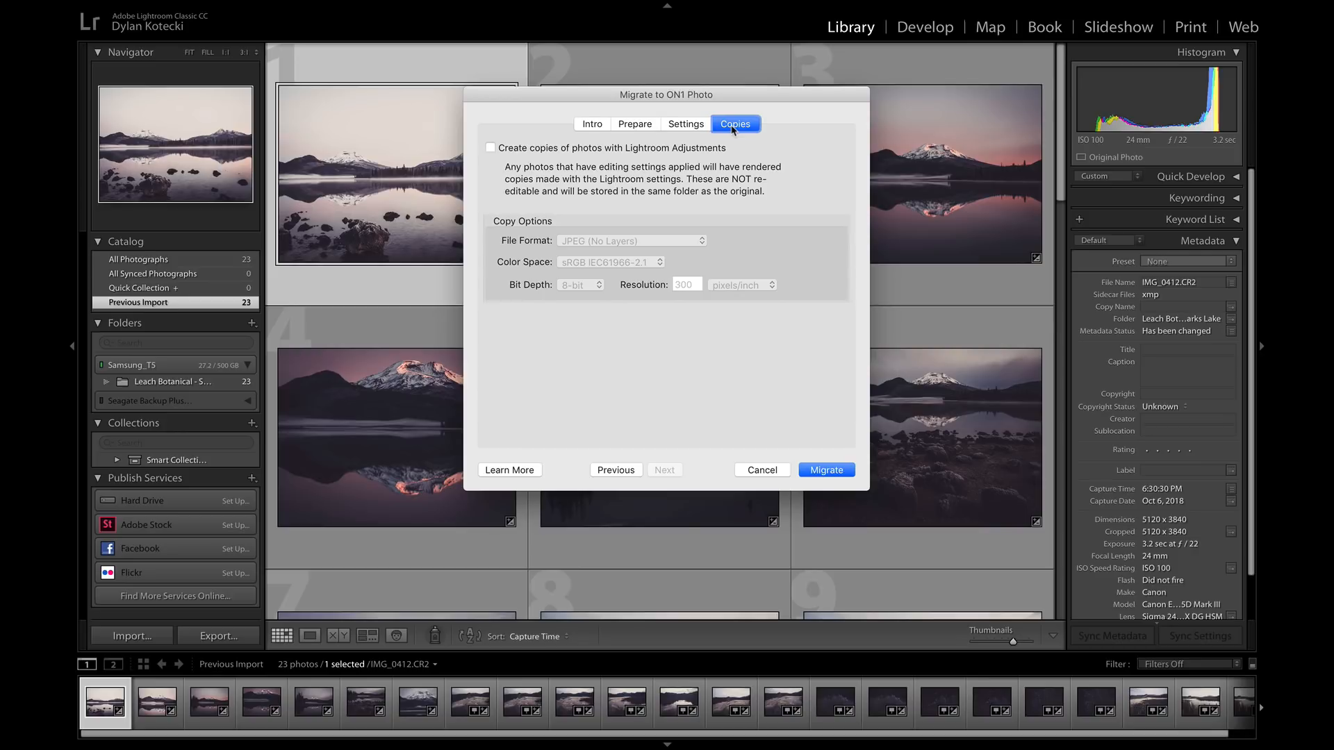
mouse_move(506, 142)
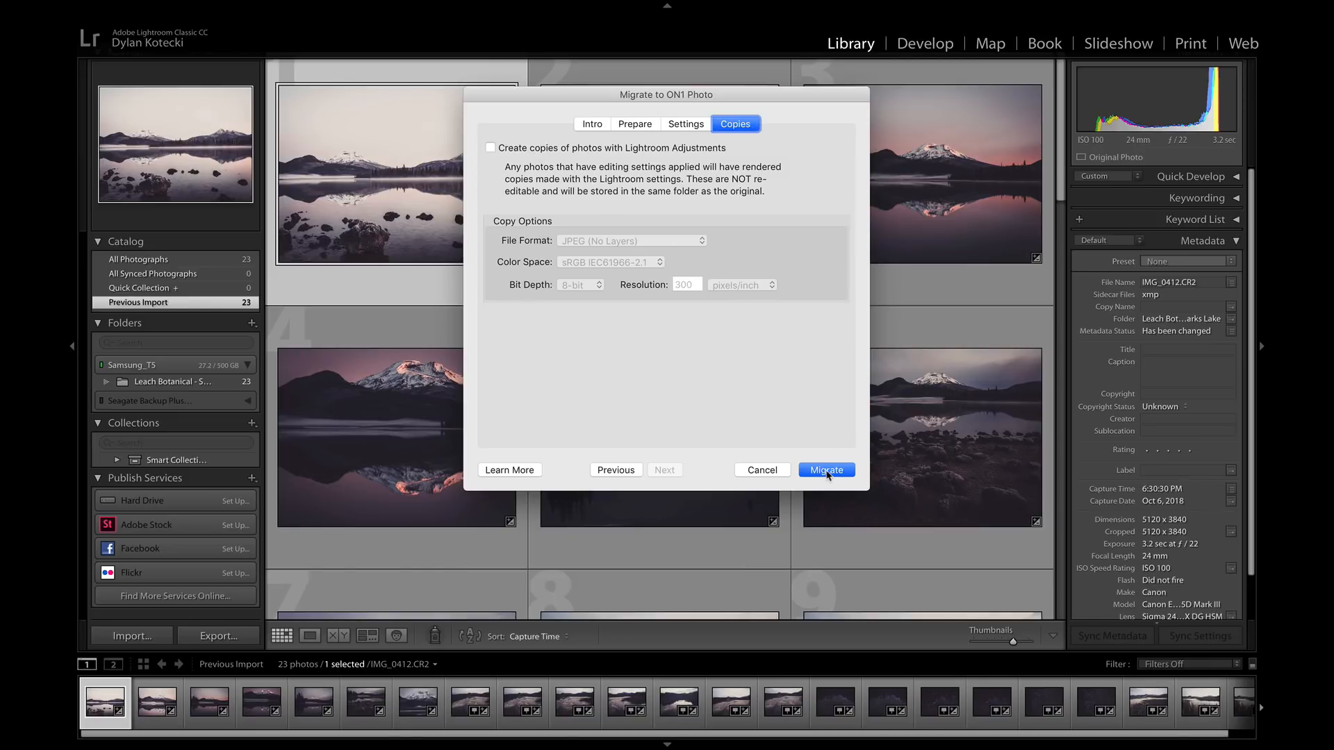
Start the migration so ON1 Photo RAW 2019 opens browsing Leach Botanical - Sparks Lake.
click(824, 470)
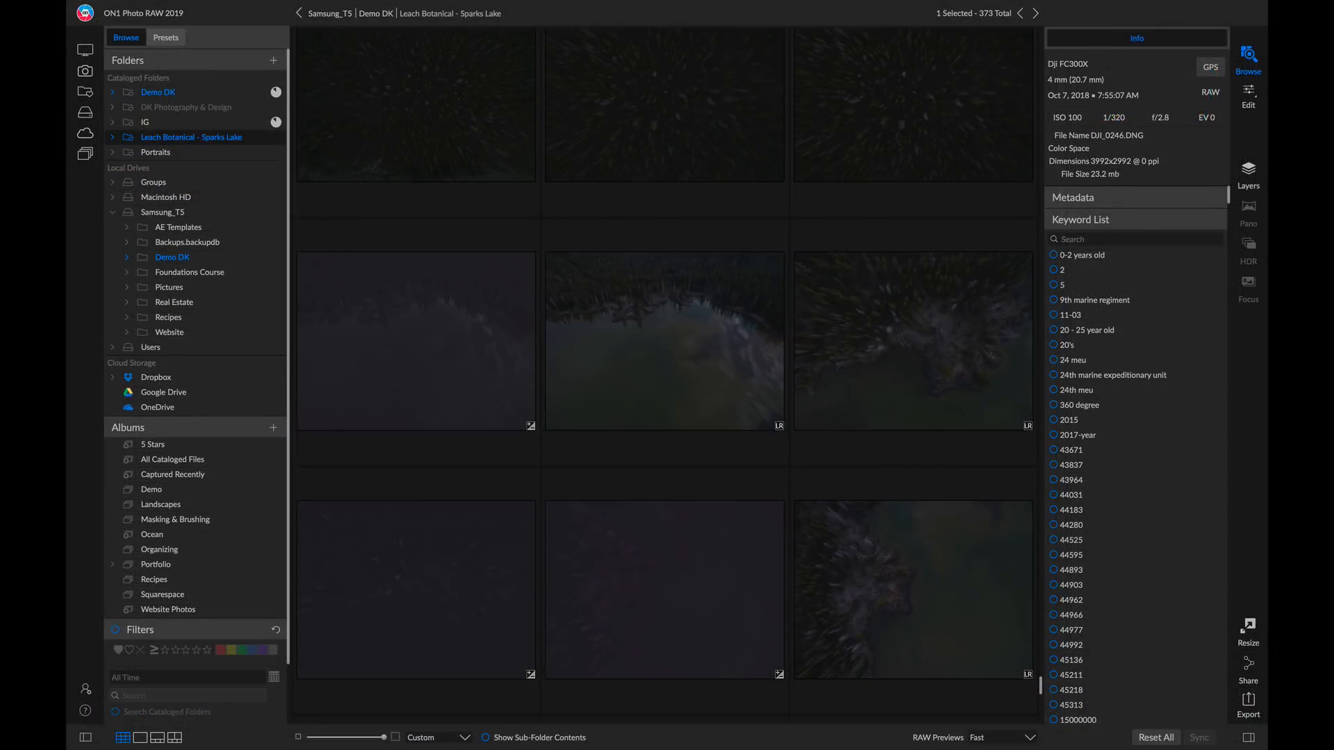
mouse_move(1238, 434)
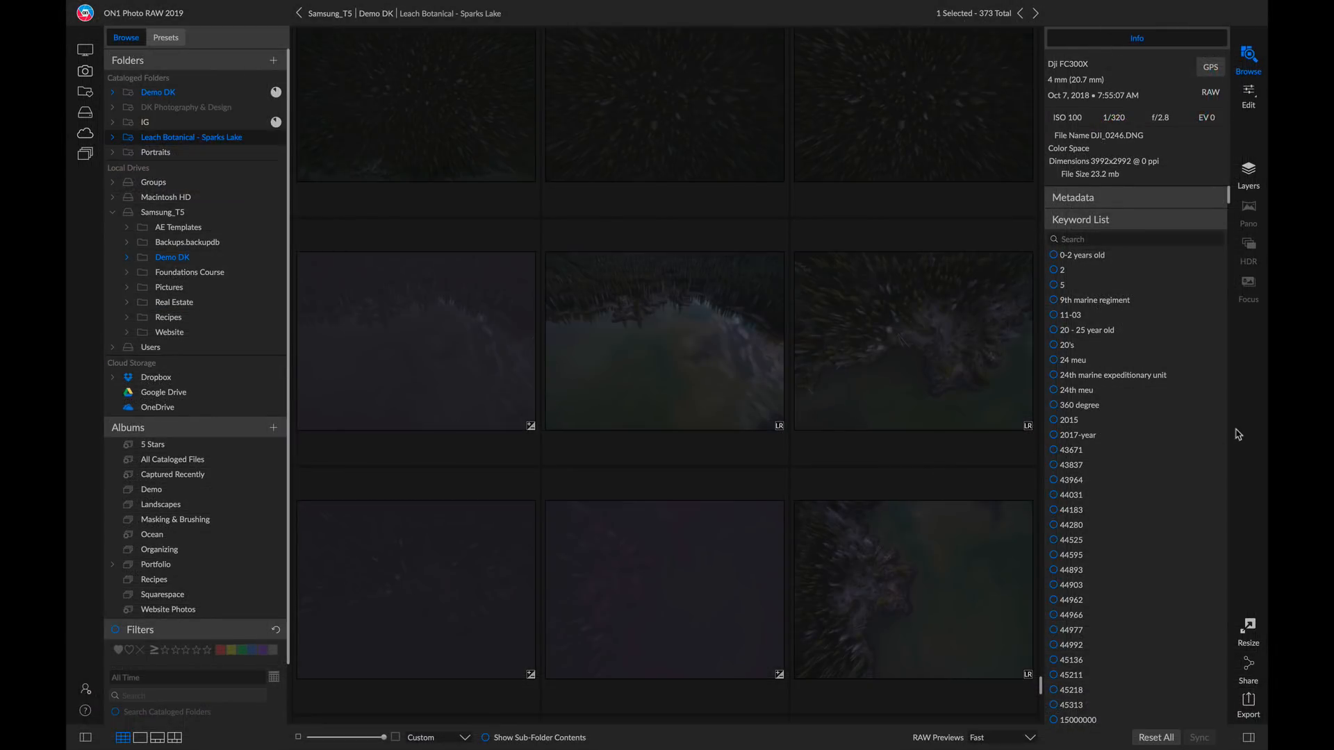